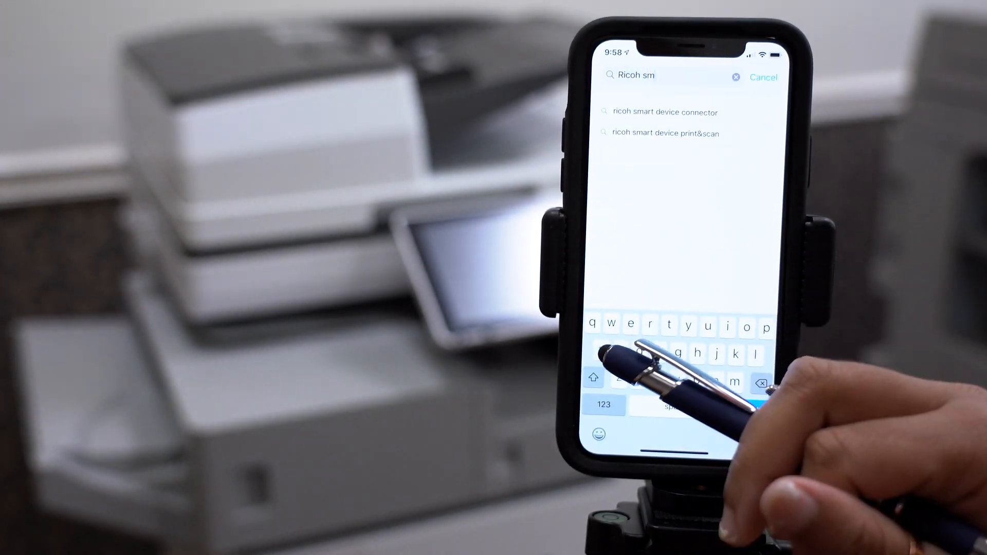
# Choose the 'ricoh smart device connector' search suggestion and open the app
pyautogui.click(663, 112)
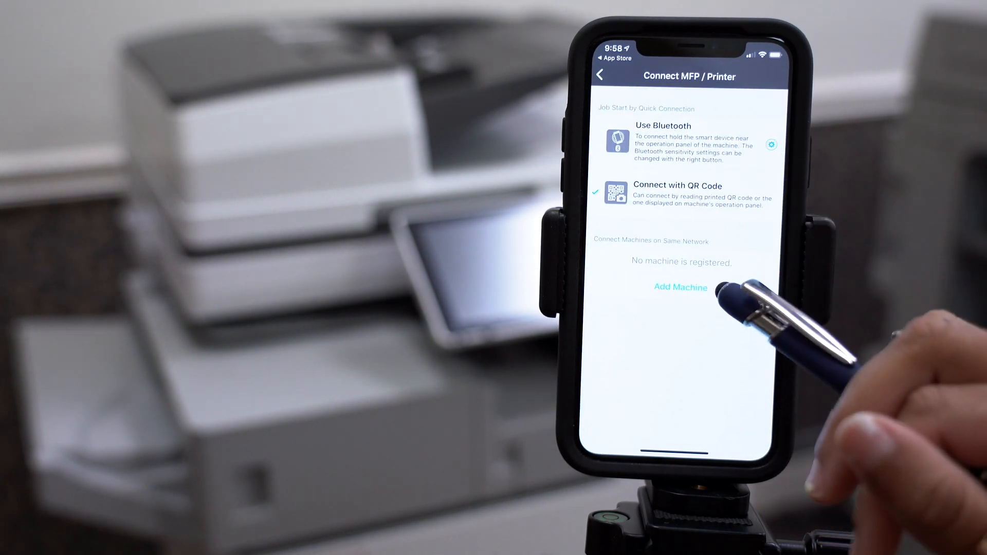
# Add a machine by searching the network, finding the IM C3000 copier
pyautogui.click(680, 288)
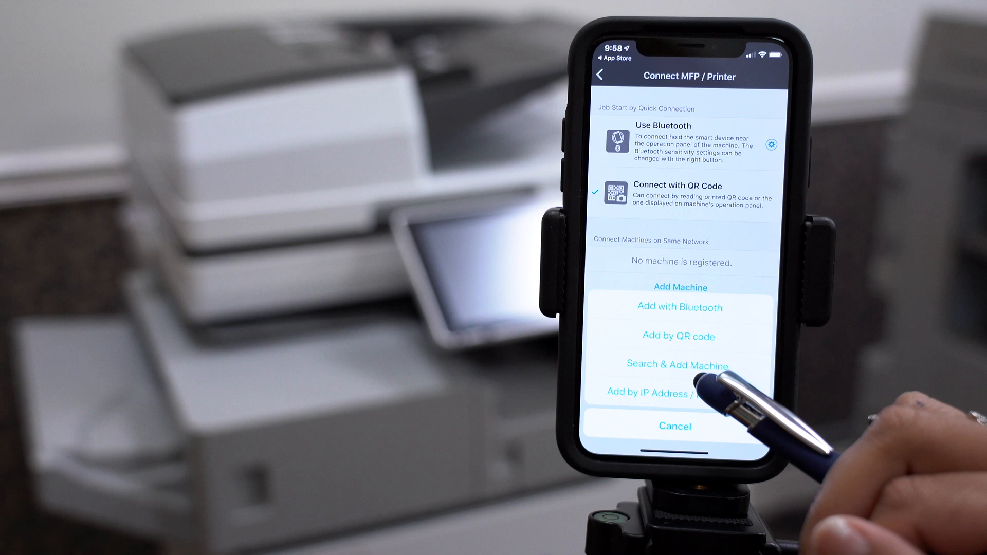
pyautogui.click(646, 392)
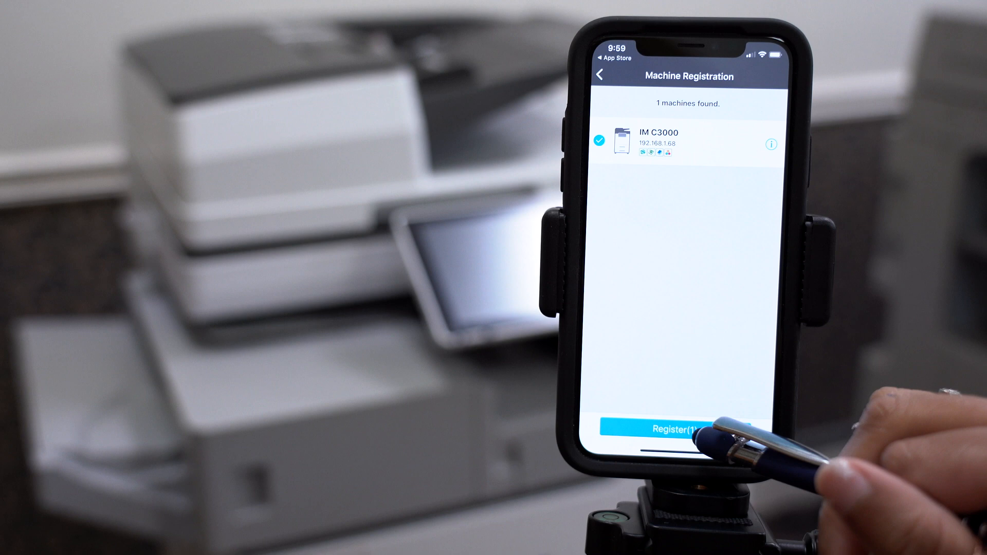
# Register the found IM C3000 copier and confirm the result
pyautogui.click(683, 428)
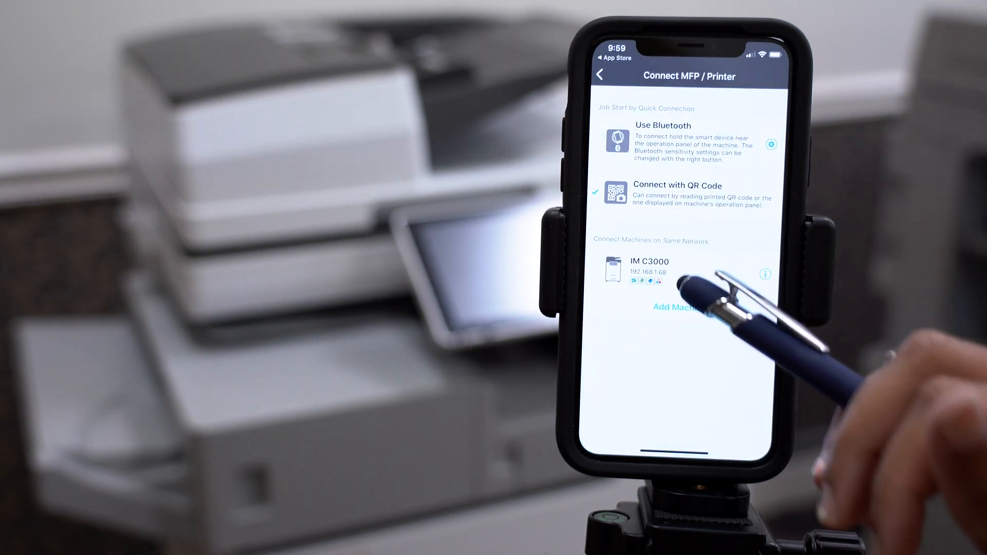
pyautogui.click(648, 267)
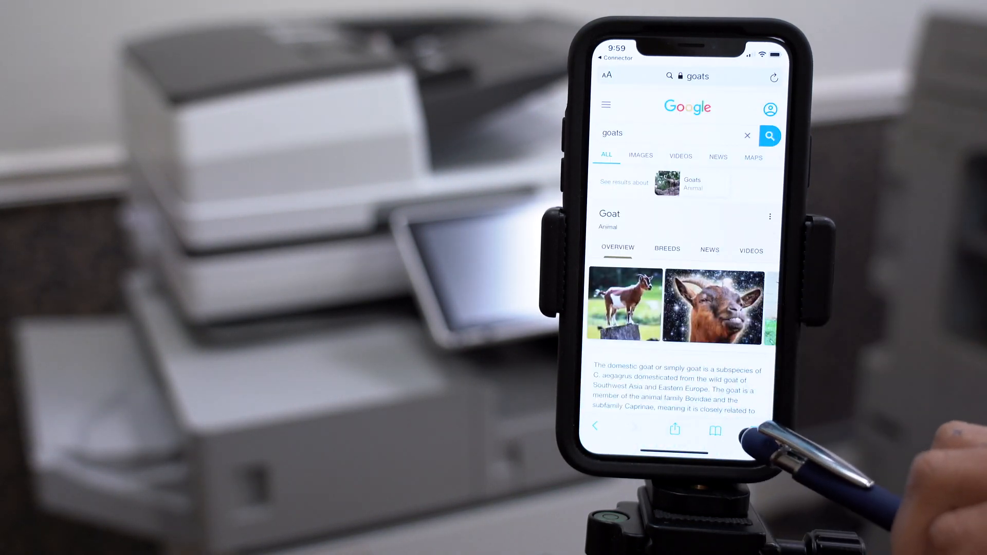
# Bring up Safari's share sheet for the Google 'goats' results page
pyautogui.click(674, 430)
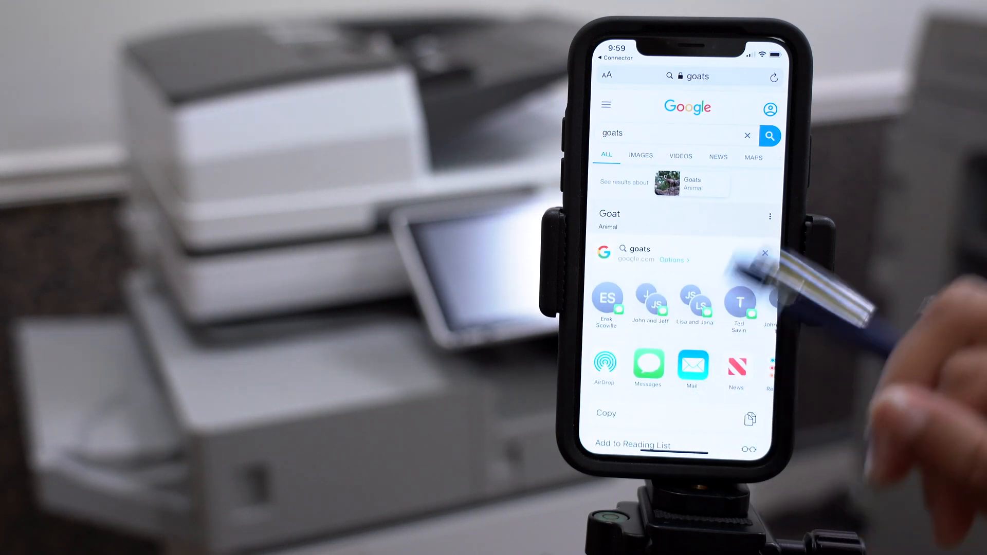